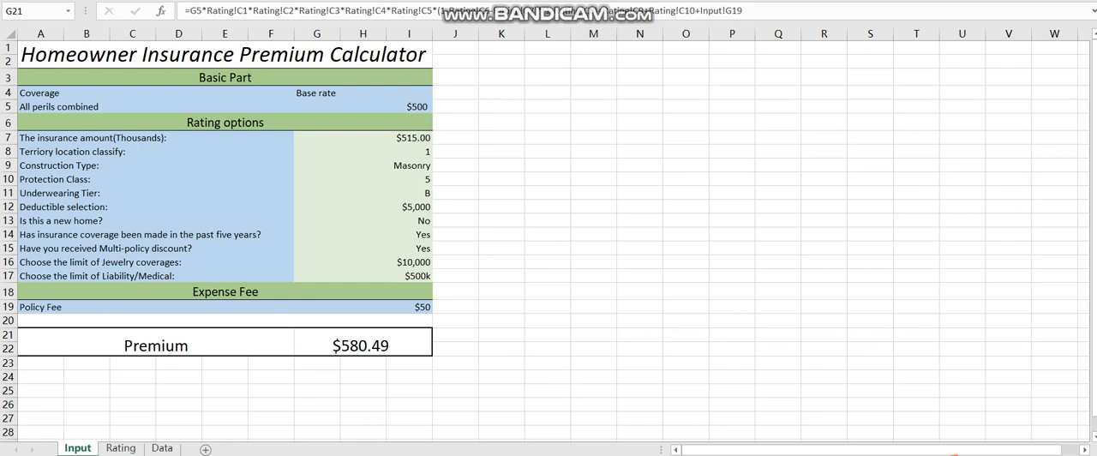
{"action": "mouse_move", "coordinate": [223, 94]}
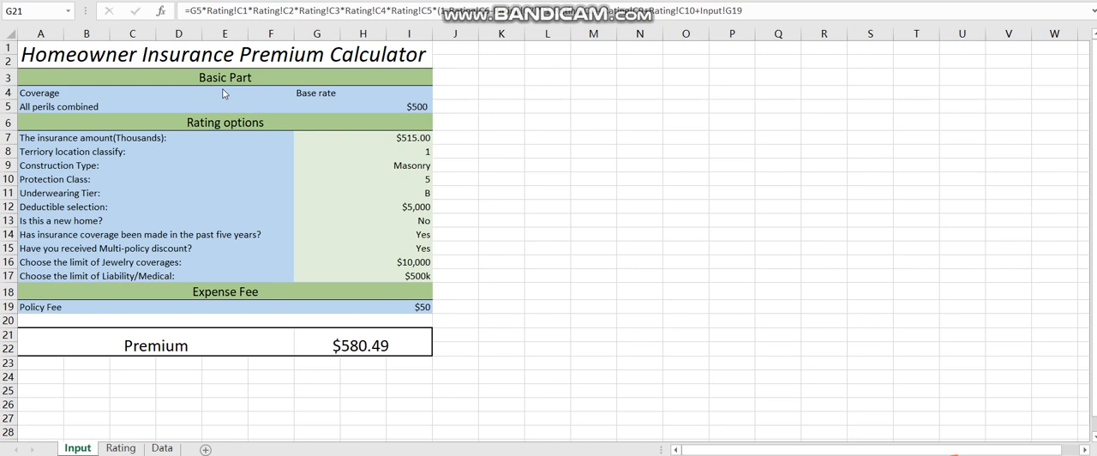
{"action": "mouse_move", "coordinate": [262, 93]}
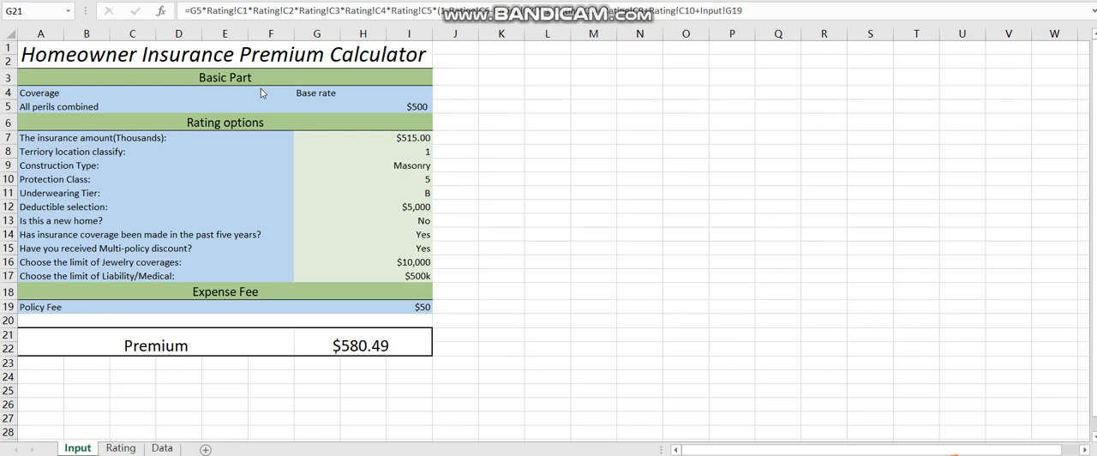
{"action": "mouse_move", "coordinate": [271, 78]}
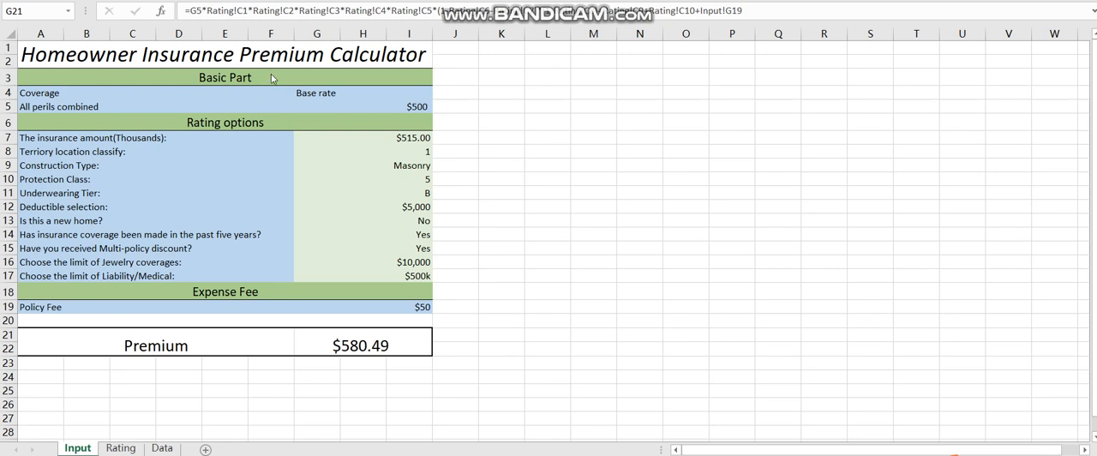
{"action": "mouse_move", "coordinate": [324, 123]}
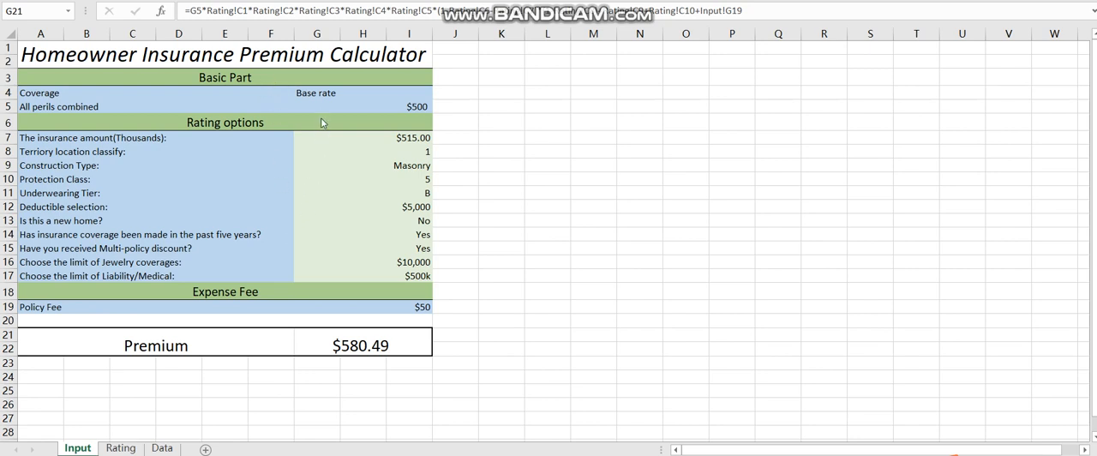
{"action": "mouse_move", "coordinate": [324, 90]}
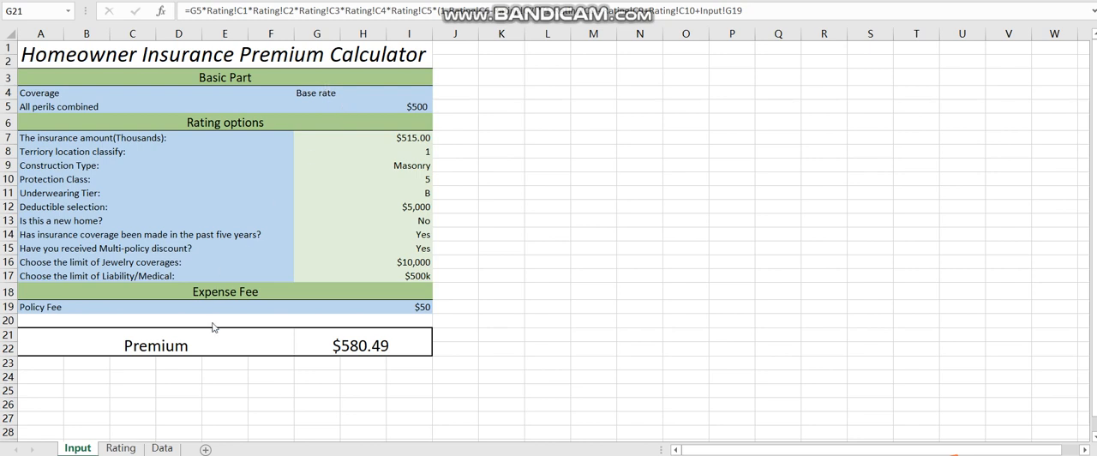
{"action": "mouse_move", "coordinate": [183, 320]}
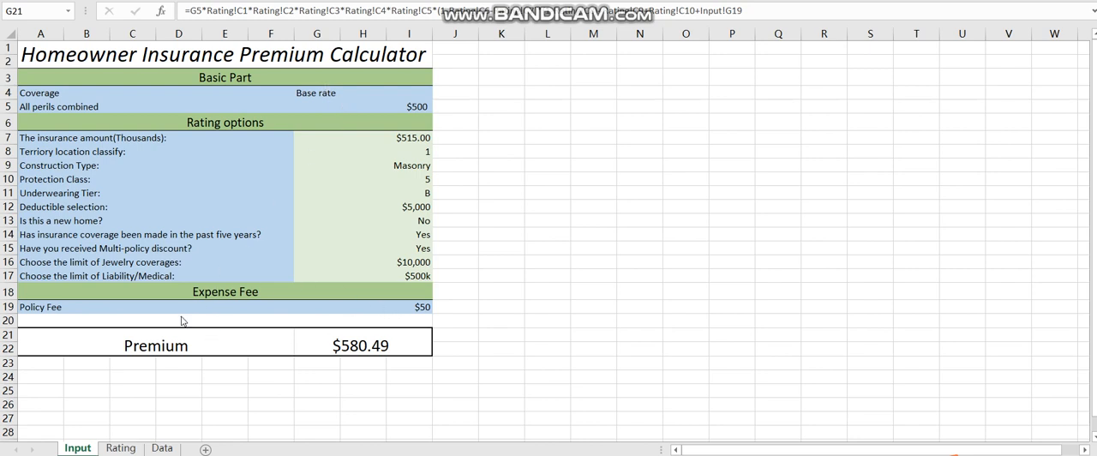
{"action": "mouse_move", "coordinate": [293, 292]}
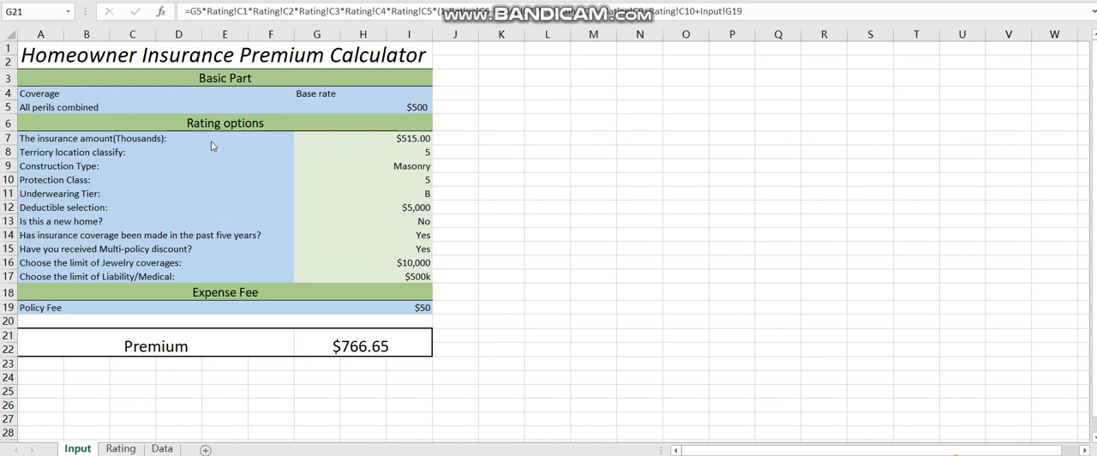
{"action": "mouse_move", "coordinate": [199, 142]}
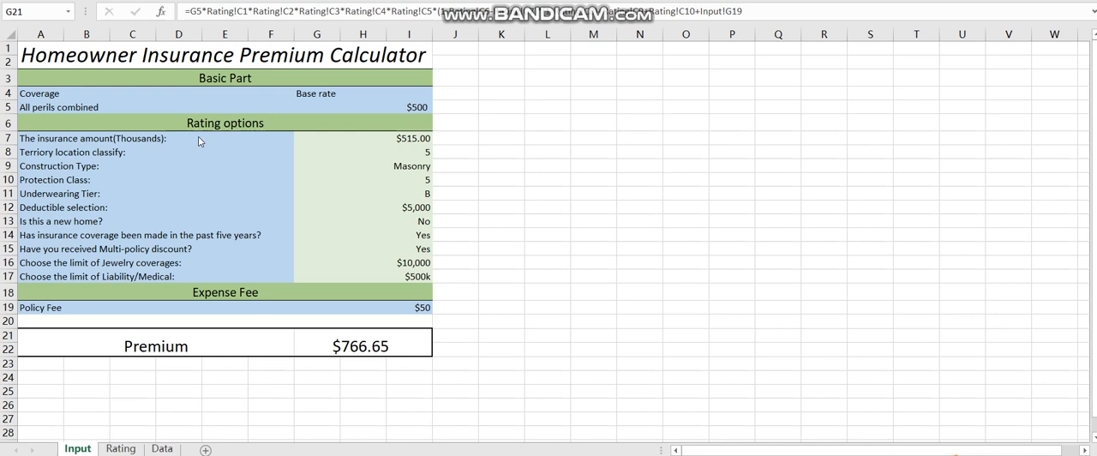
{"action": "mouse_move", "coordinate": [261, 142]}
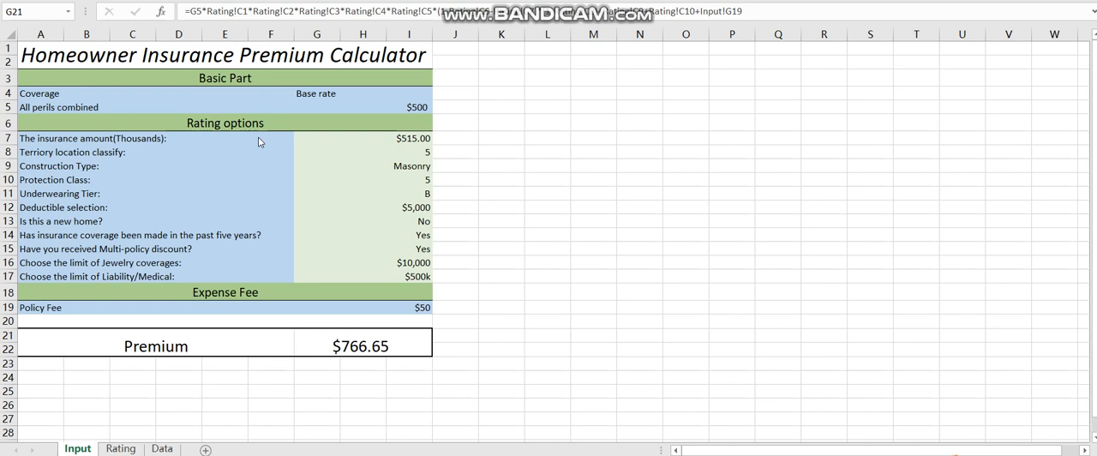
{"action": "mouse_move", "coordinate": [332, 143]}
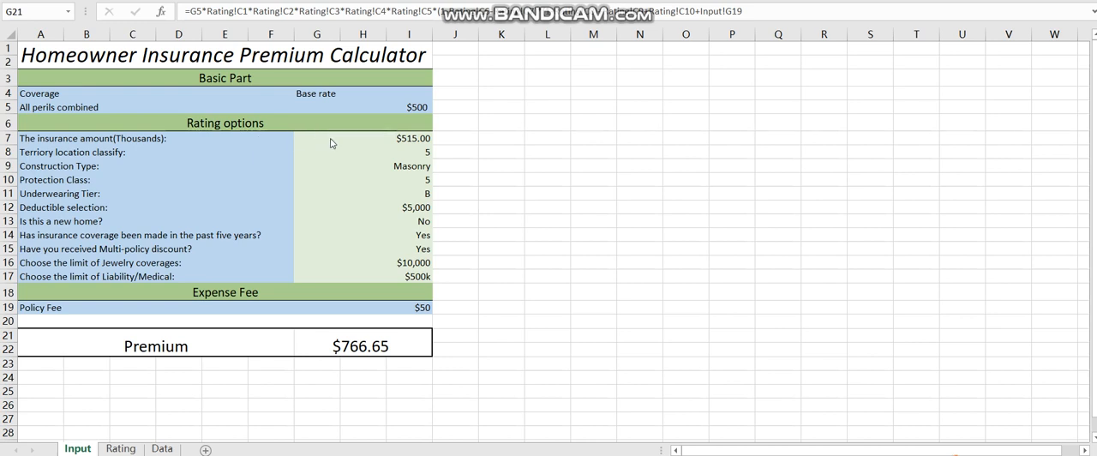
{"action": "mouse_move", "coordinate": [309, 143]}
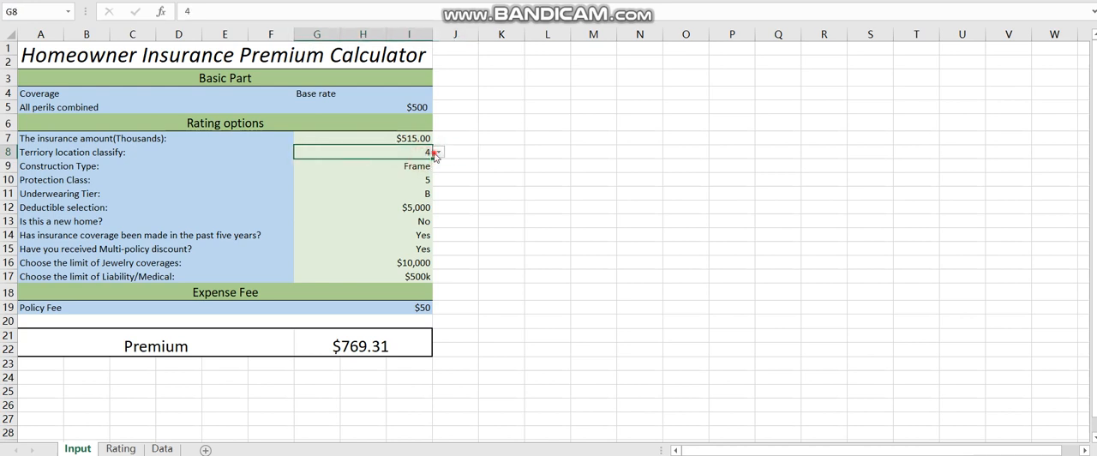
Change construction type in G9 from its dropdown back to Masonry
{"action": "left_click", "coordinate": [438, 152]}
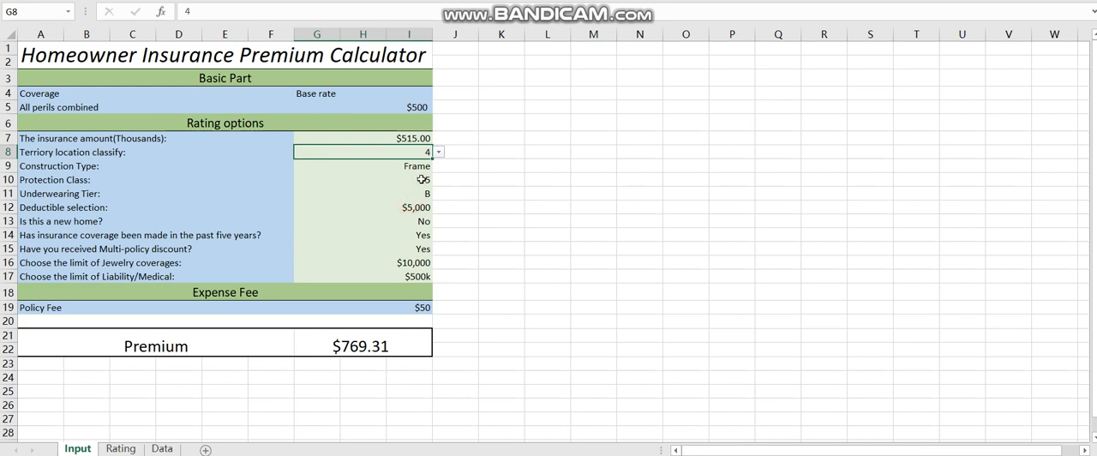
{"action": "mouse_move", "coordinate": [393, 166]}
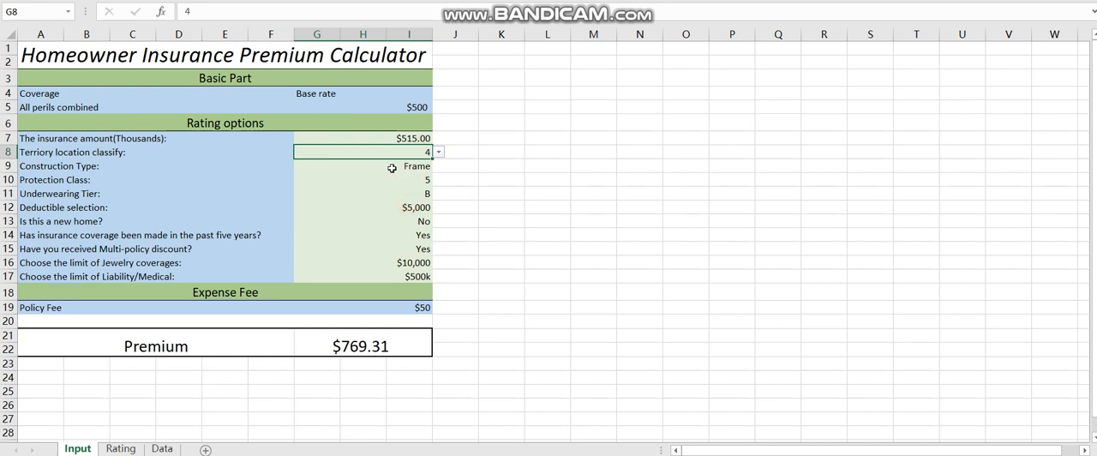
{"action": "left_click", "coordinate": [363, 166]}
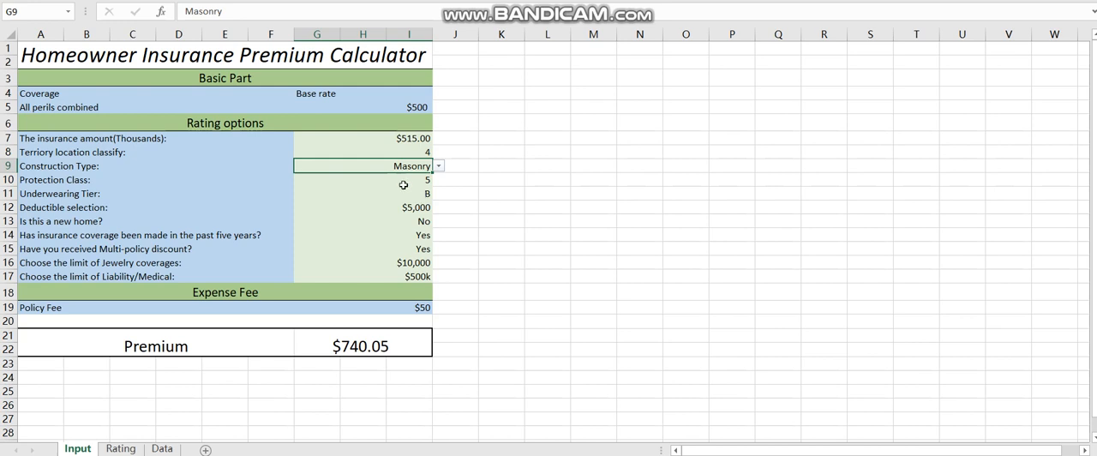
{"action": "left_click", "coordinate": [386, 179]}
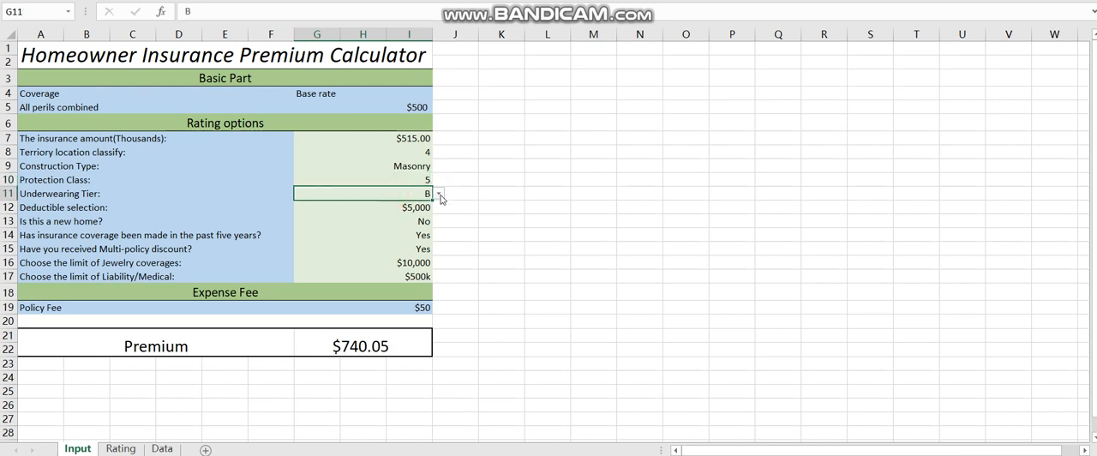
{"action": "left_click", "coordinate": [440, 194]}
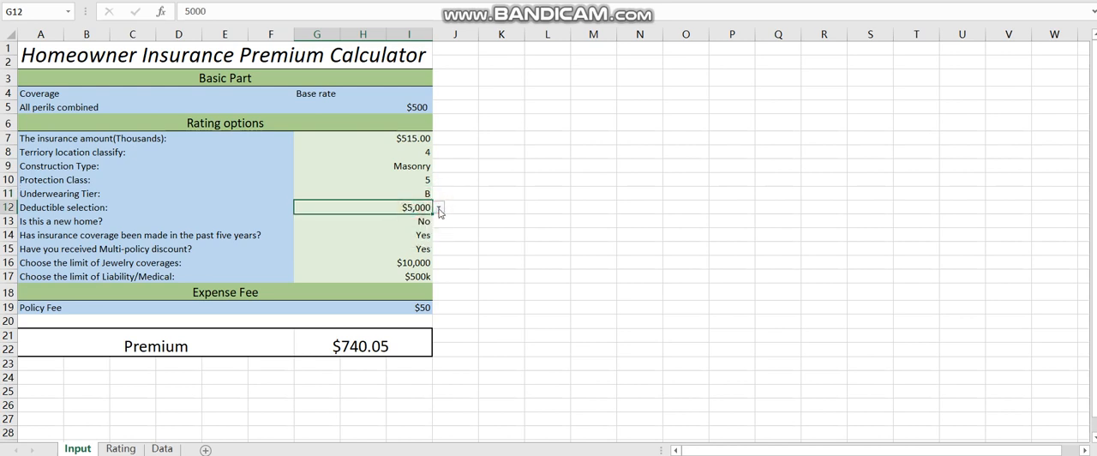
{"action": "left_click", "coordinate": [363, 221]}
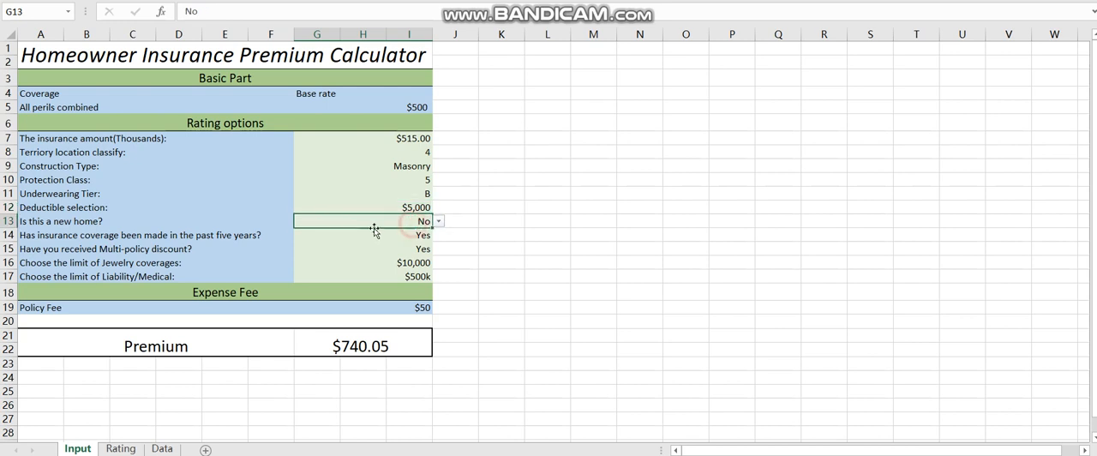
{"action": "left_click", "coordinate": [407, 248]}
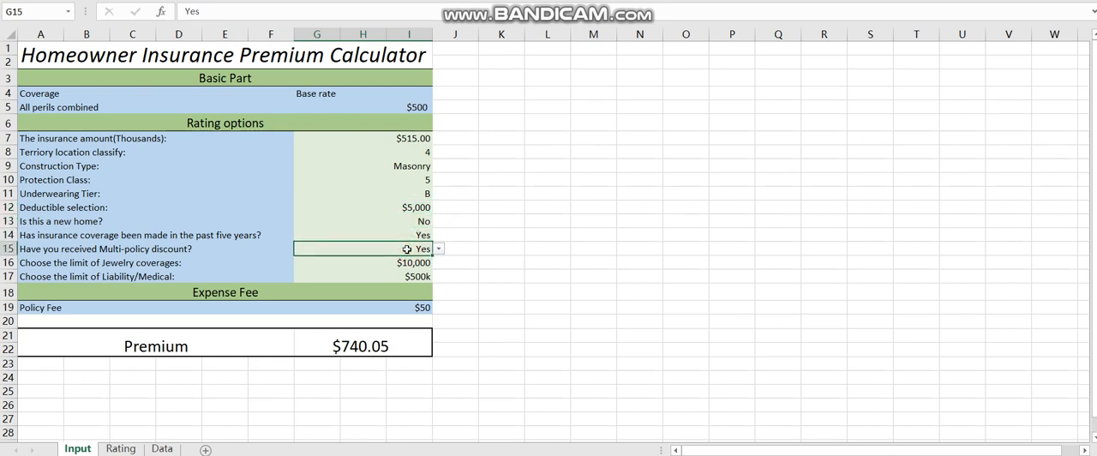
{"action": "mouse_move", "coordinate": [334, 248]}
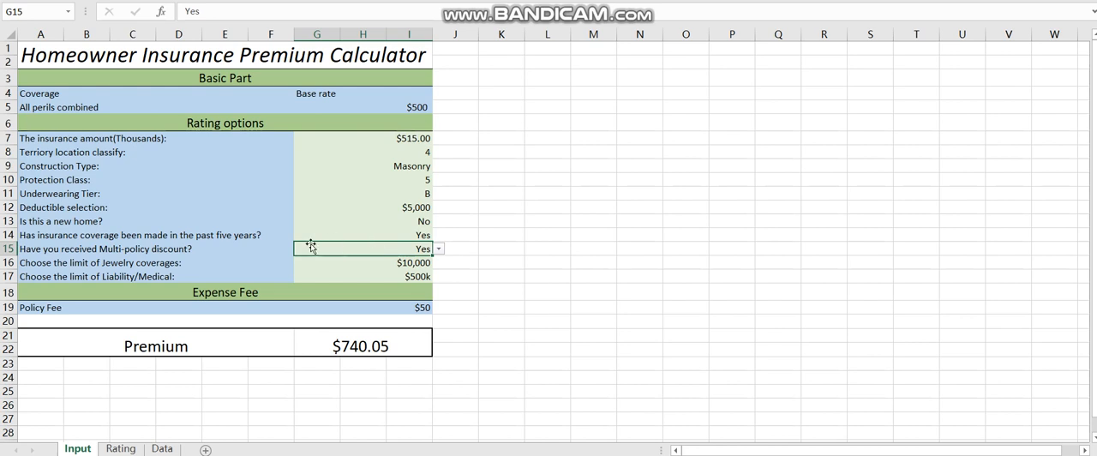
{"action": "left_click", "coordinate": [251, 263]}
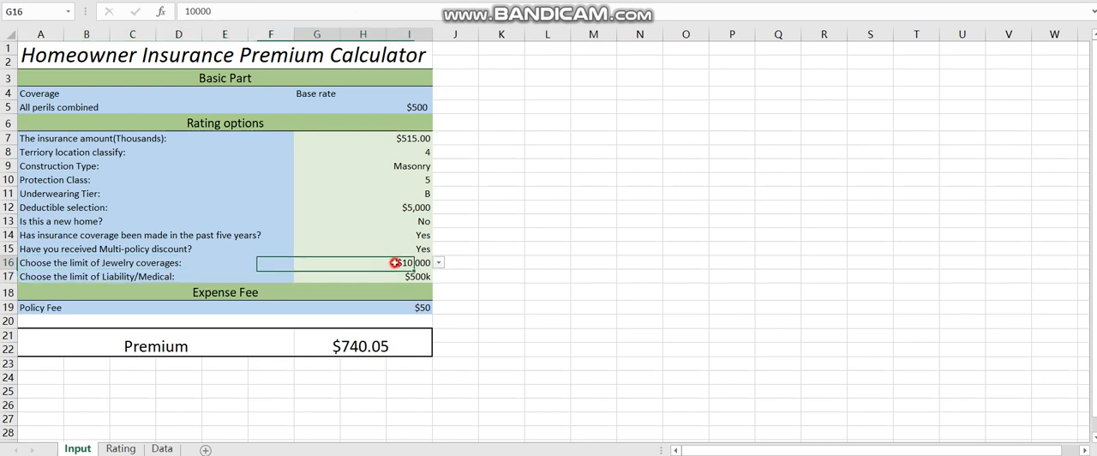
{"action": "left_click", "coordinate": [438, 263]}
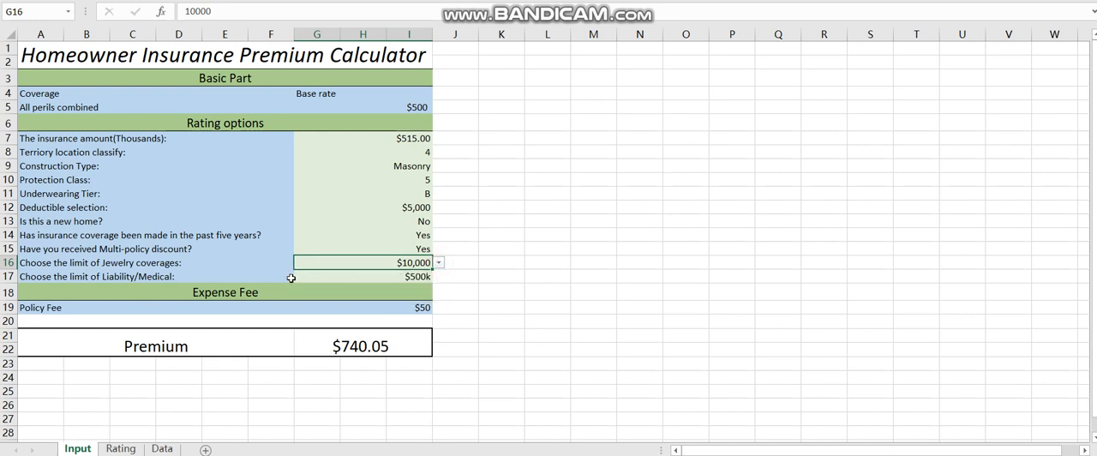
{"action": "mouse_move", "coordinate": [247, 263]}
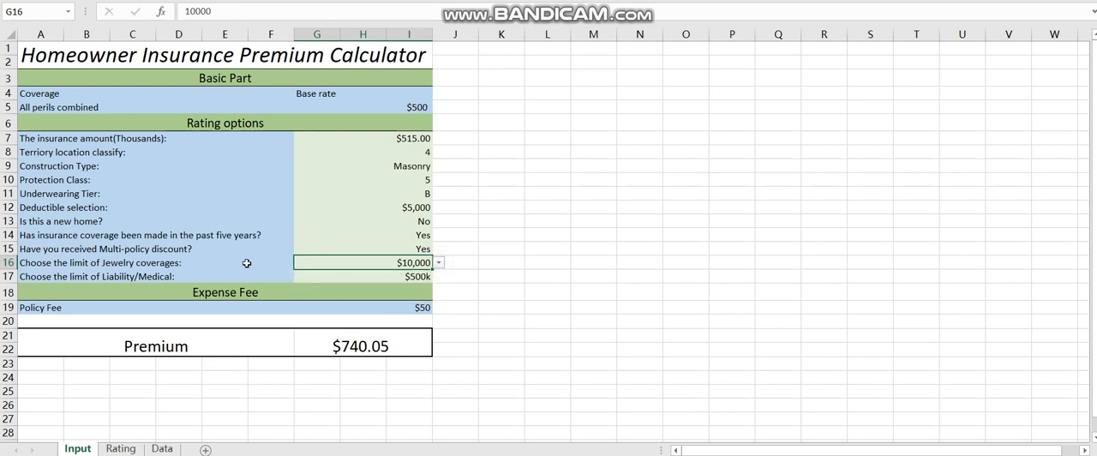
{"action": "mouse_move", "coordinate": [228, 275]}
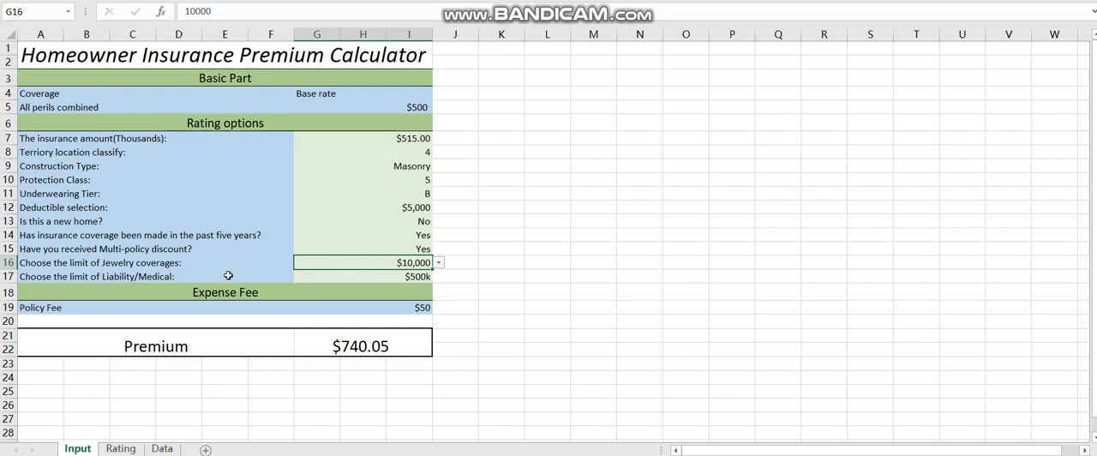
{"action": "mouse_move", "coordinate": [259, 281]}
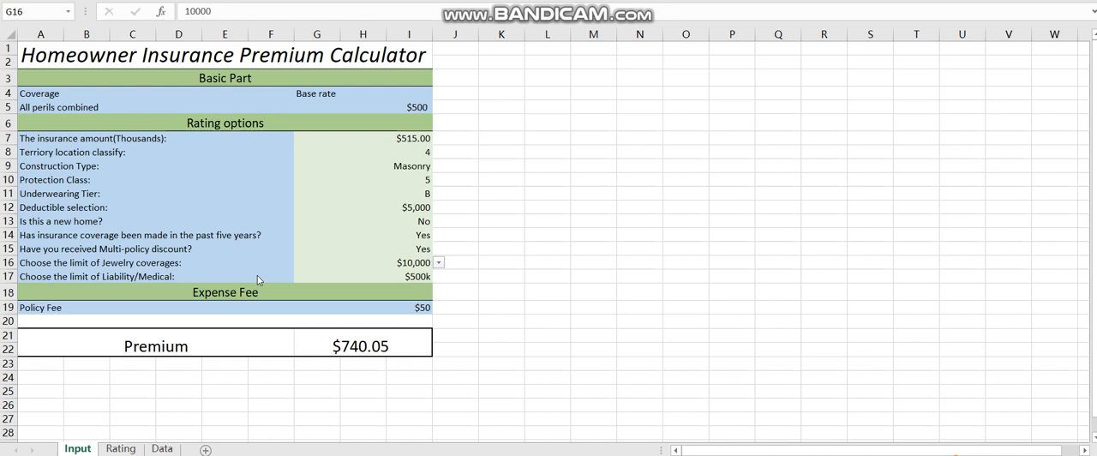
{"action": "mouse_move", "coordinate": [472, 366]}
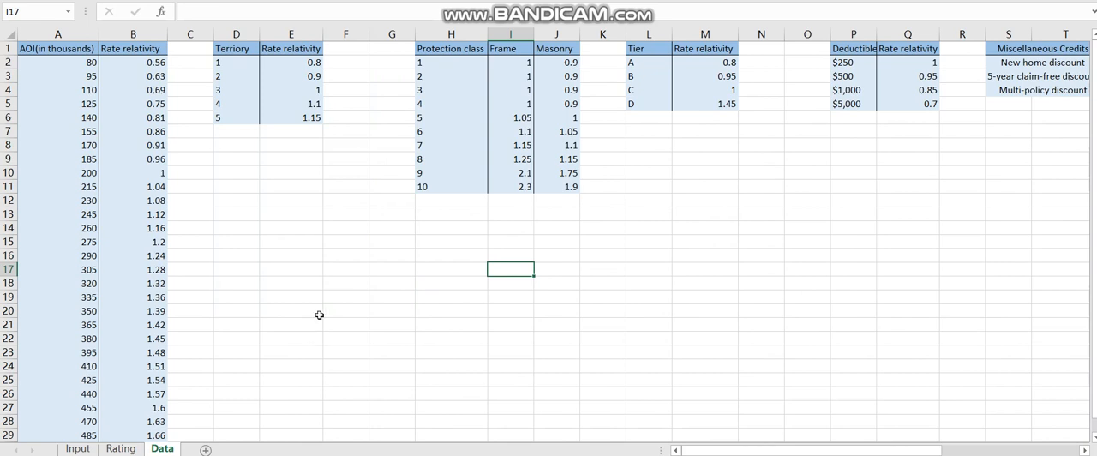
{"action": "mouse_move", "coordinate": [585, 197]}
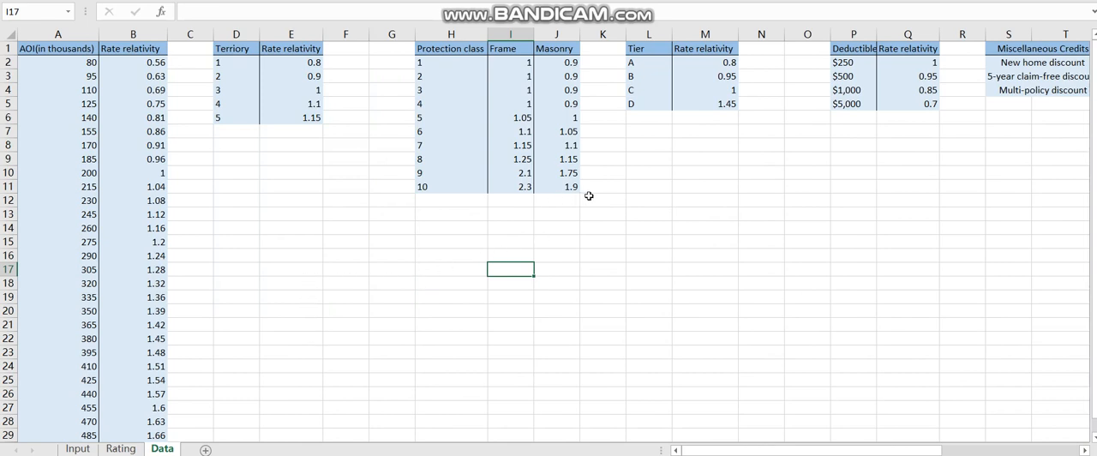
{"action": "mouse_move", "coordinate": [652, 301]}
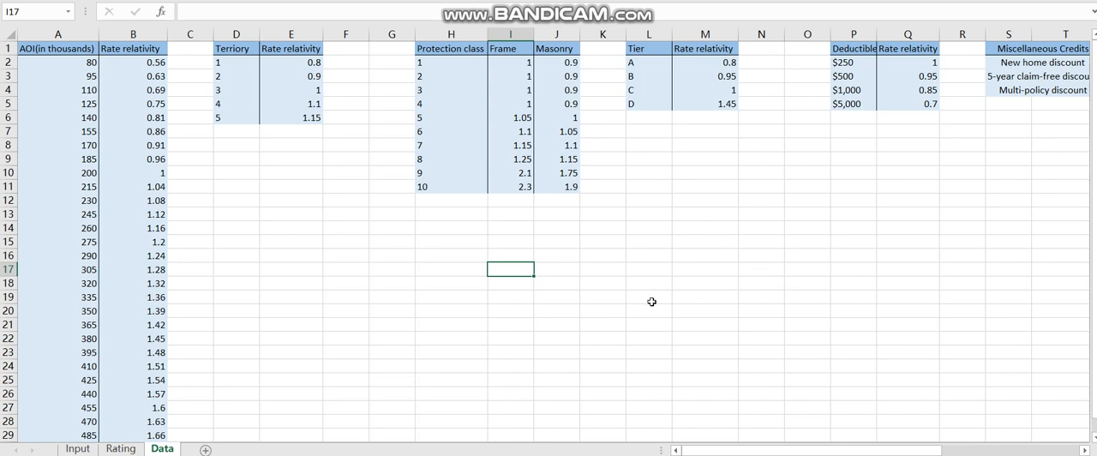
{"action": "mouse_move", "coordinate": [438, 290]}
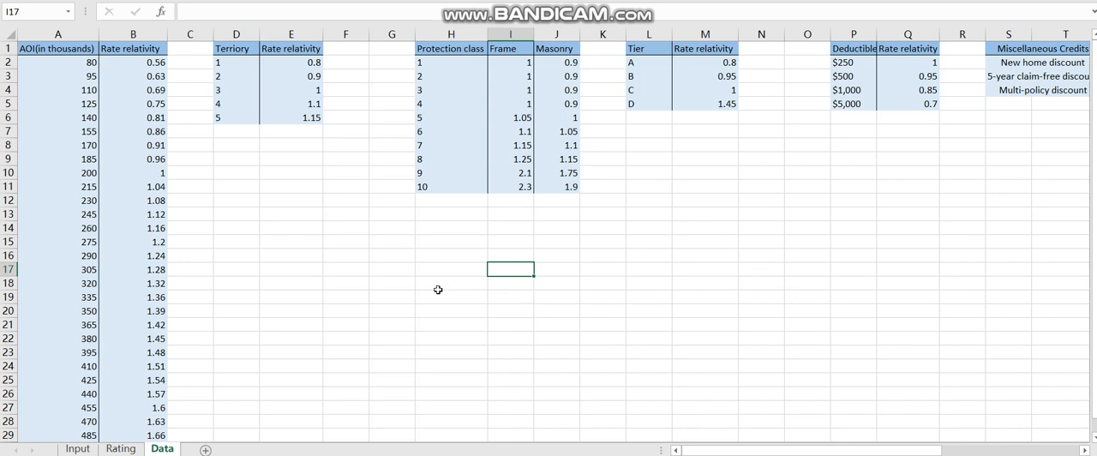
{"action": "left_click", "coordinate": [120, 449]}
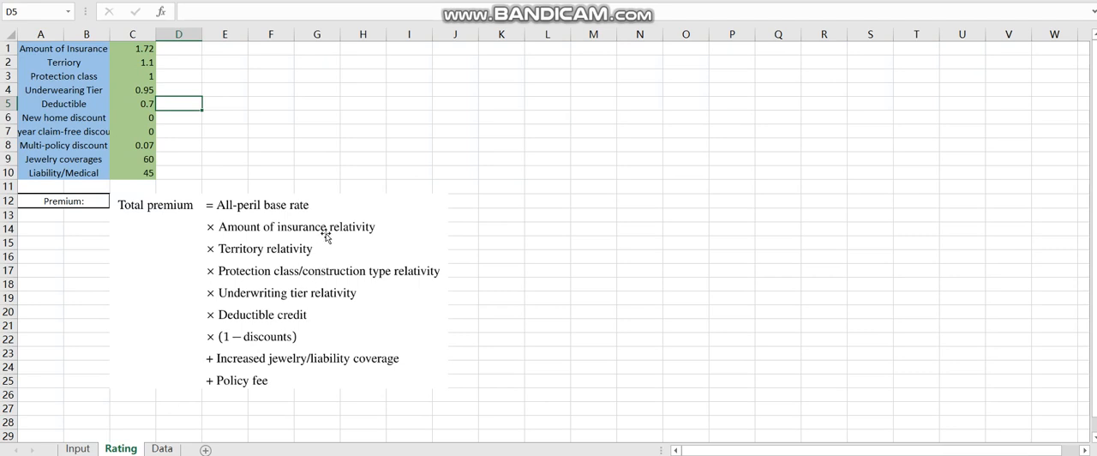
{"action": "mouse_move", "coordinate": [282, 160]}
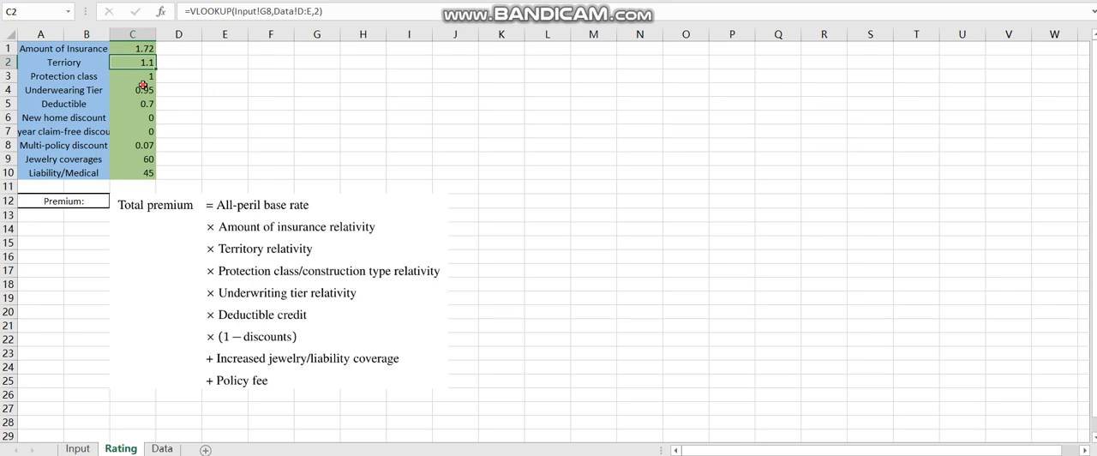
{"action": "left_click", "coordinate": [132, 159]}
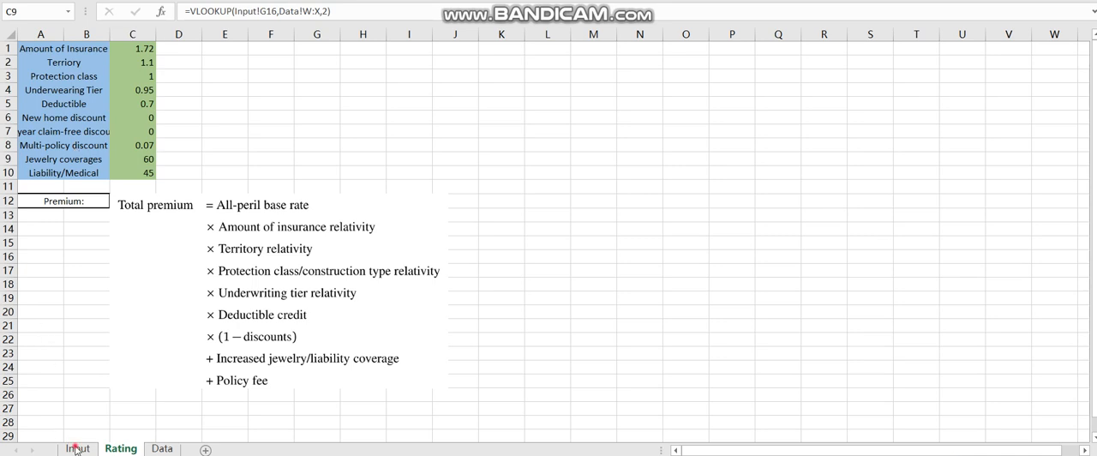
On the Input sheet, enter 215 in G7 and pick Frame for construction type in G9
{"action": "left_click", "coordinate": [77, 448]}
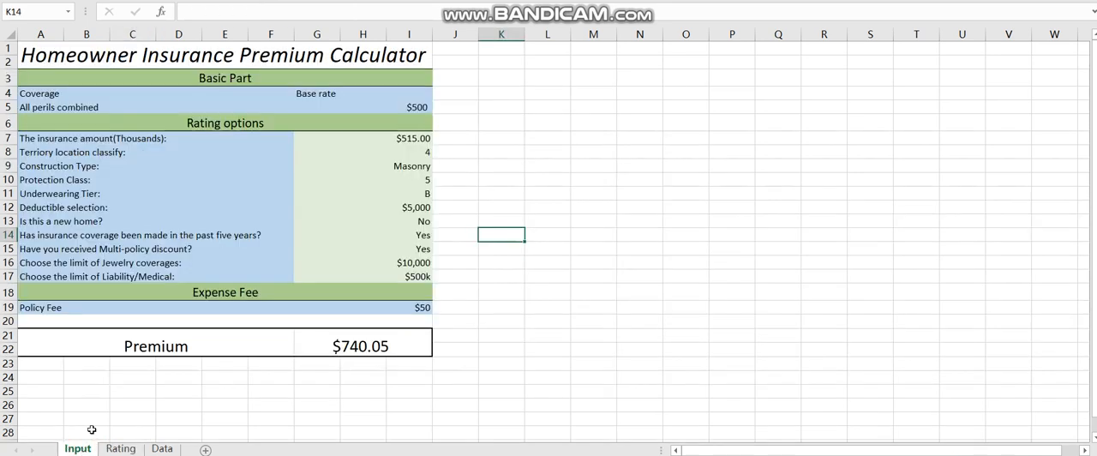
{"action": "left_click", "coordinate": [349, 138]}
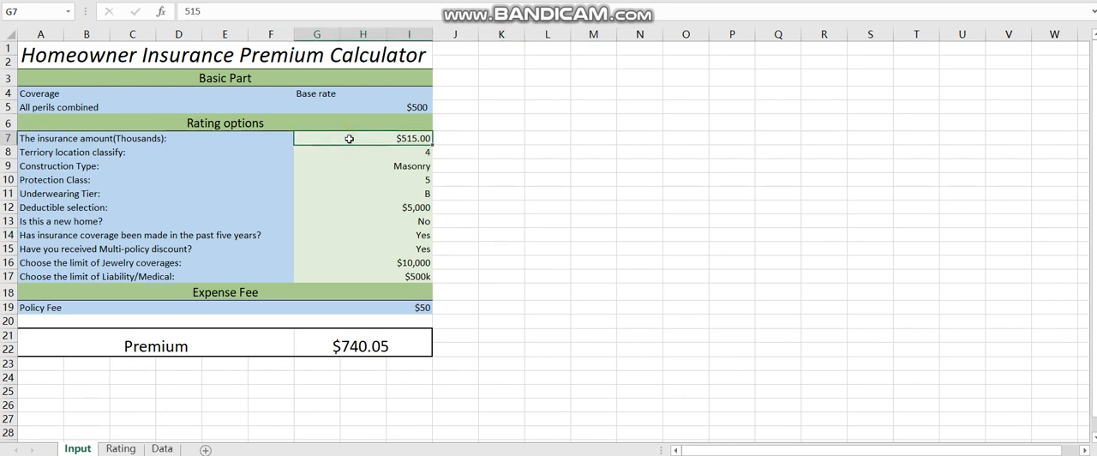
{"action": "double_click", "coordinate": [360, 138]}
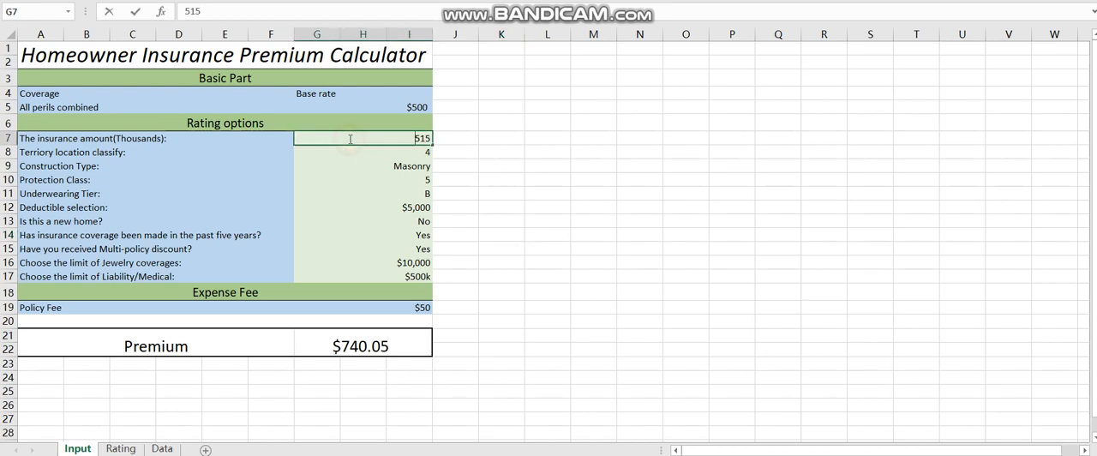
{"action": "key", "text": "Delete"}
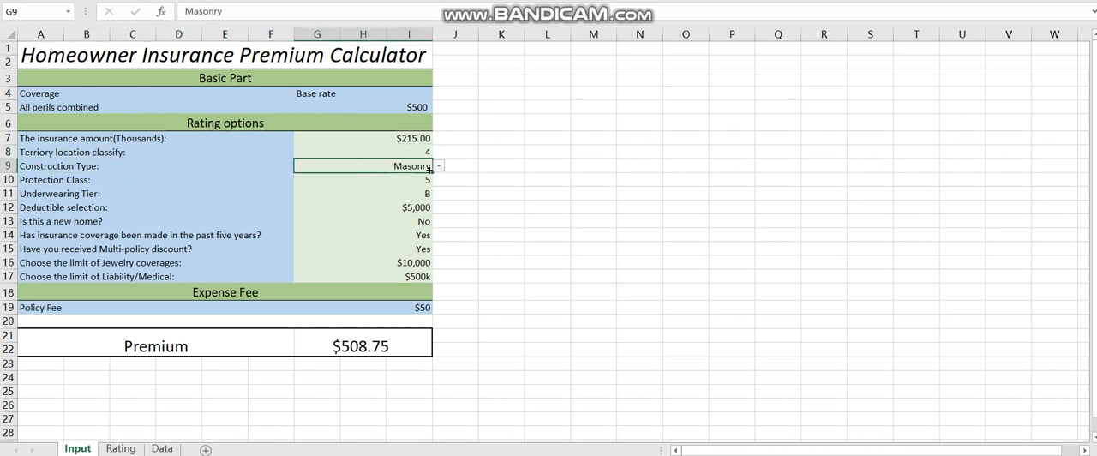
{"action": "left_click", "coordinate": [417, 166]}
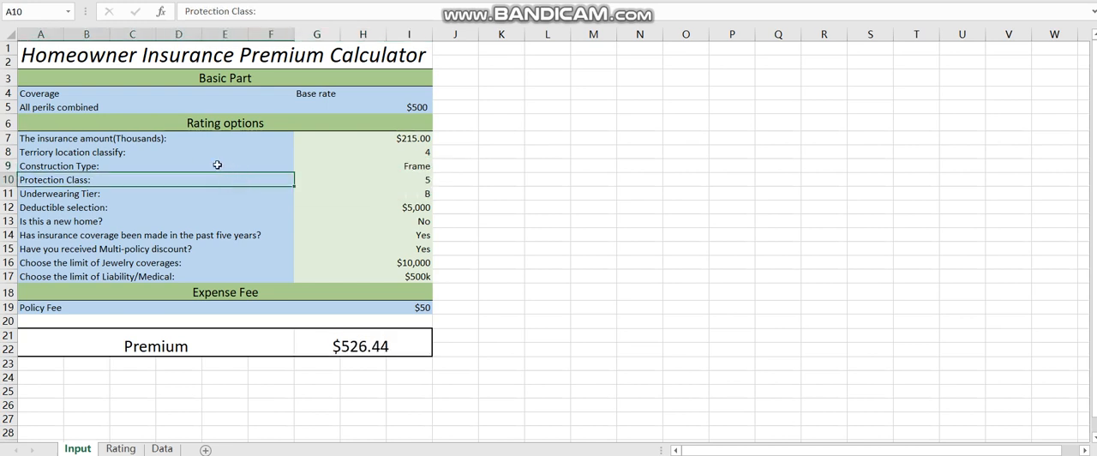
Choose protection class 7, underwriting tier C and a $1,000 deductible in G10–G12
{"action": "left_click", "coordinate": [436, 180]}
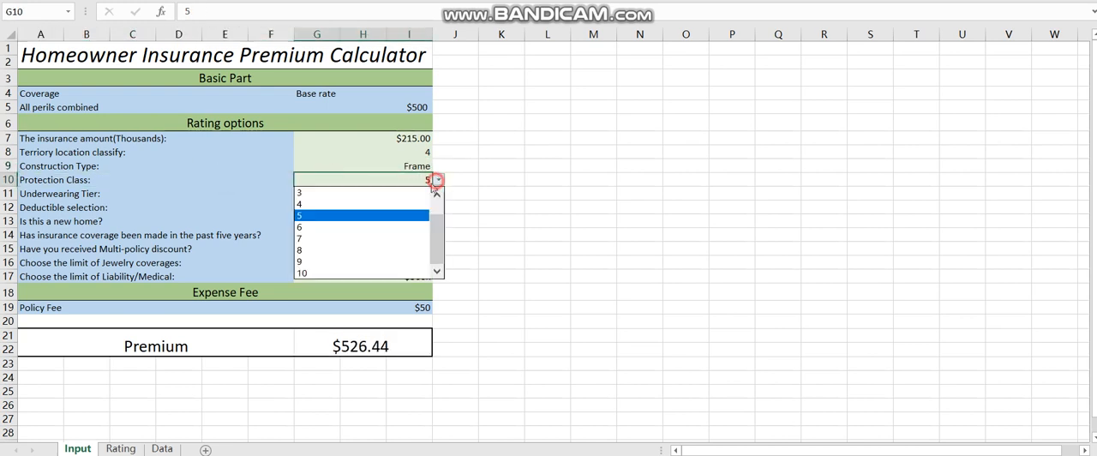
{"action": "left_click", "coordinate": [300, 237]}
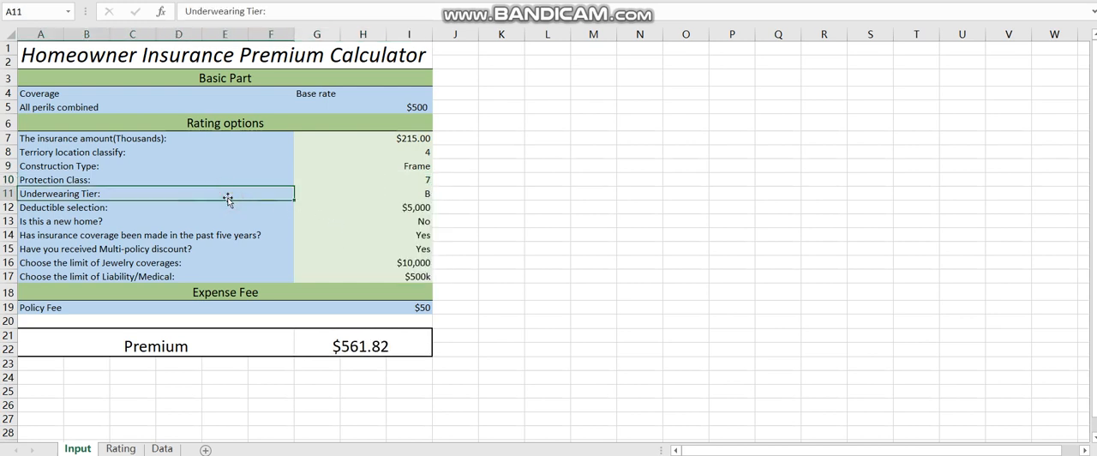
{"action": "mouse_move", "coordinate": [346, 193]}
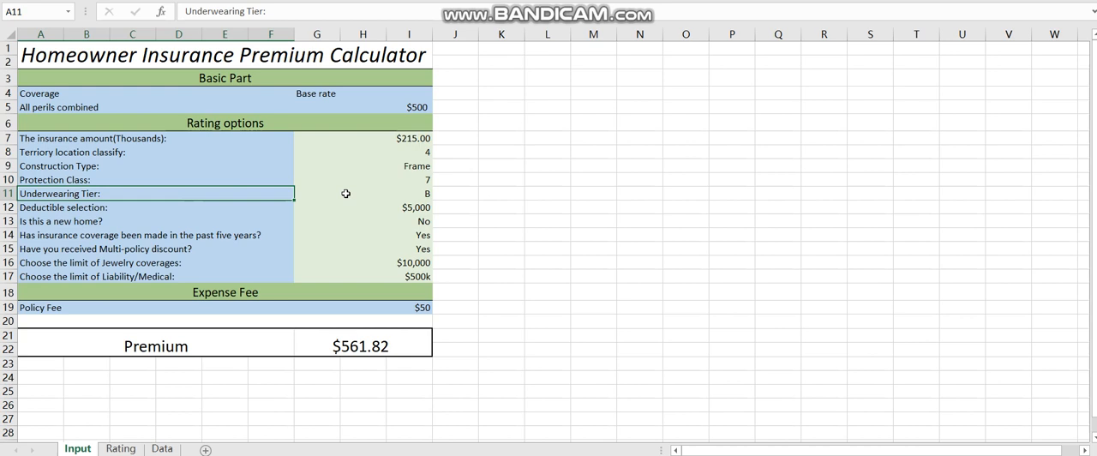
{"action": "left_click", "coordinate": [438, 192]}
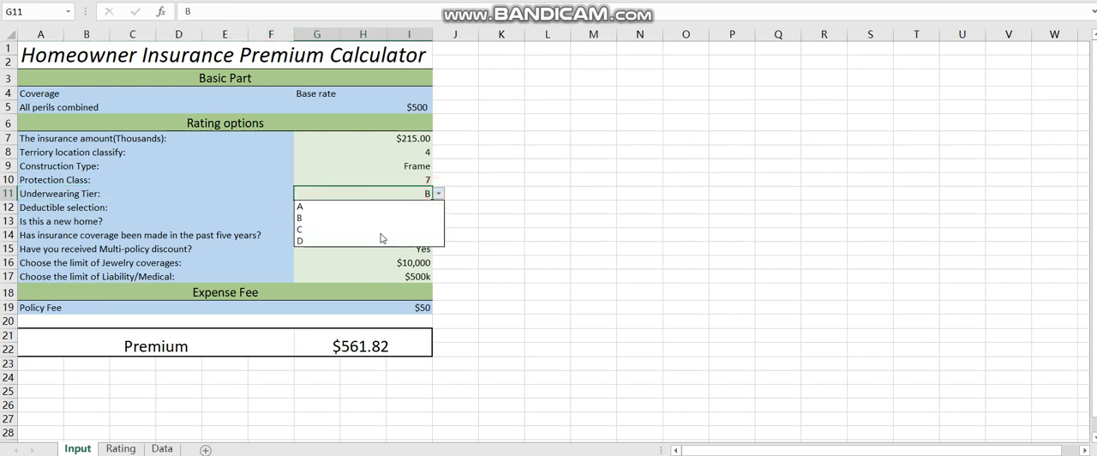
{"action": "left_click", "coordinate": [300, 228]}
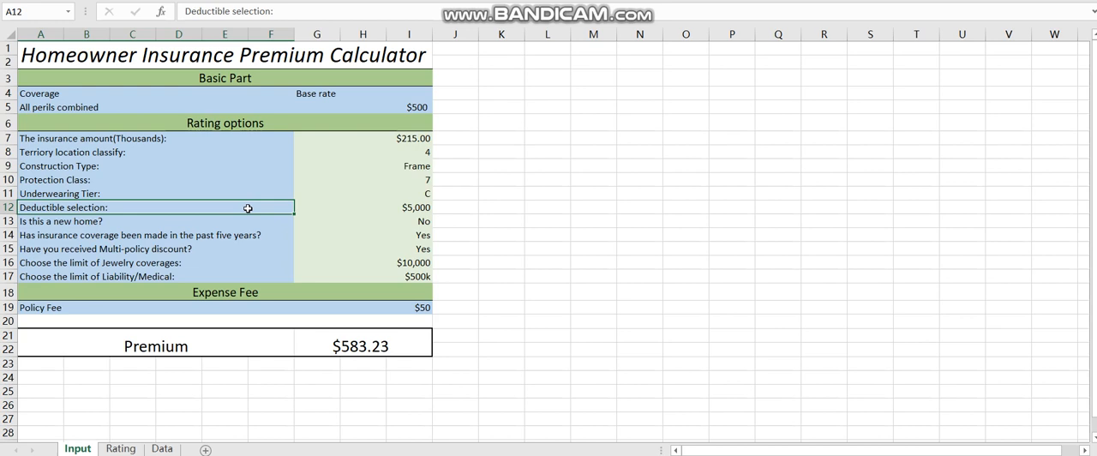
{"action": "mouse_move", "coordinate": [372, 216]}
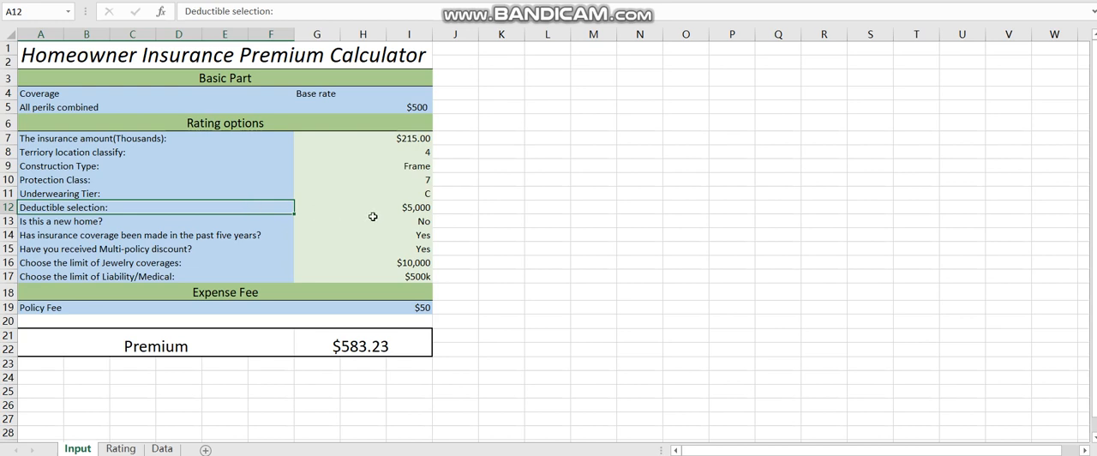
{"action": "left_click", "coordinate": [403, 207]}
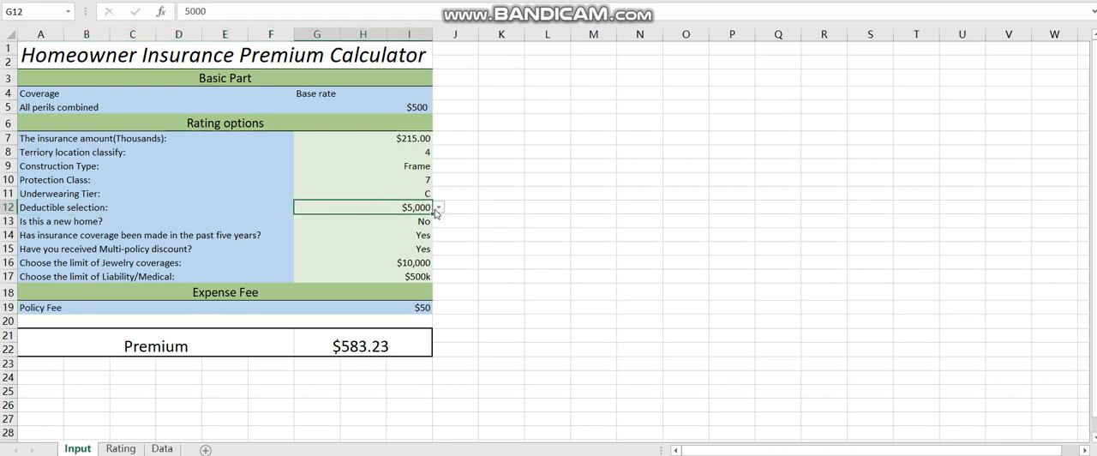
{"action": "left_click", "coordinate": [438, 208]}
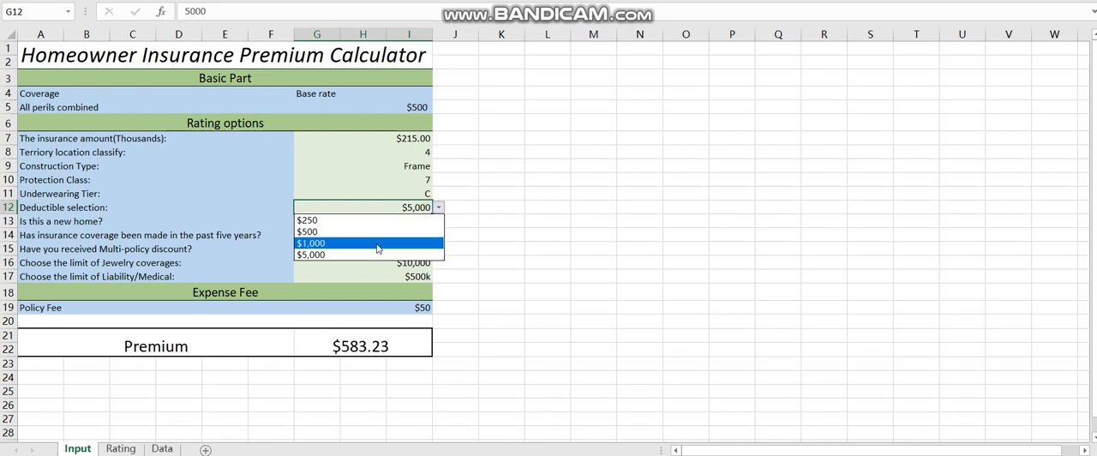
{"action": "left_click", "coordinate": [311, 242]}
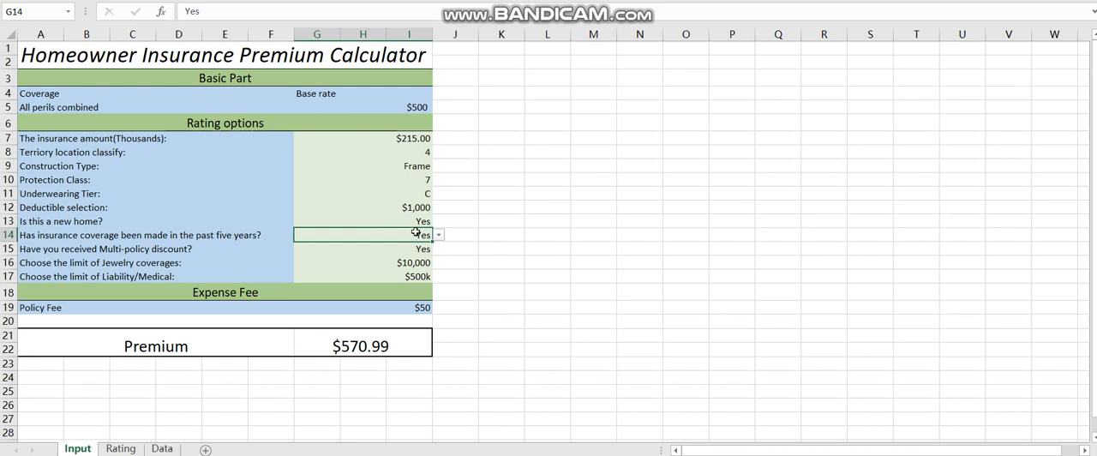
Pick No, No, $5,000 and $300k in the G14–G17 dropdowns
{"action": "left_click", "coordinate": [438, 234]}
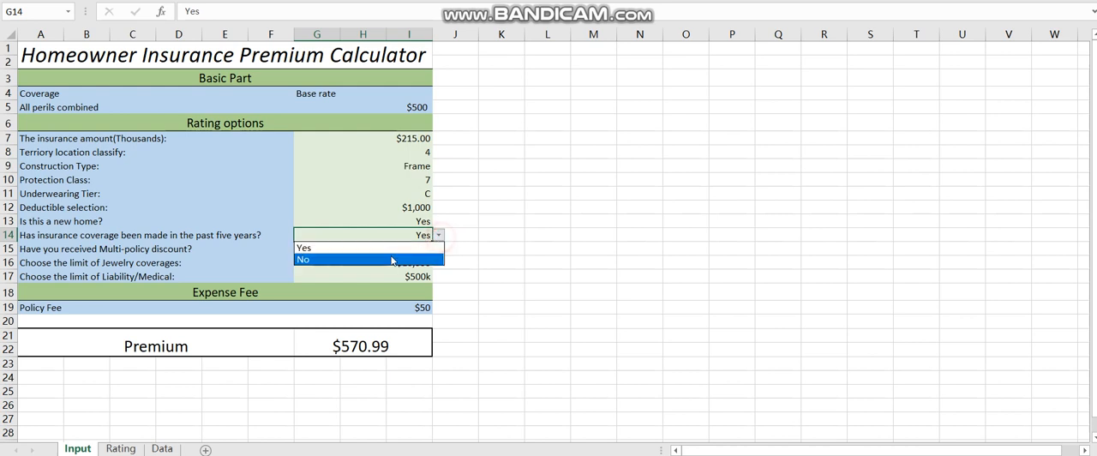
{"action": "left_click", "coordinate": [304, 259]}
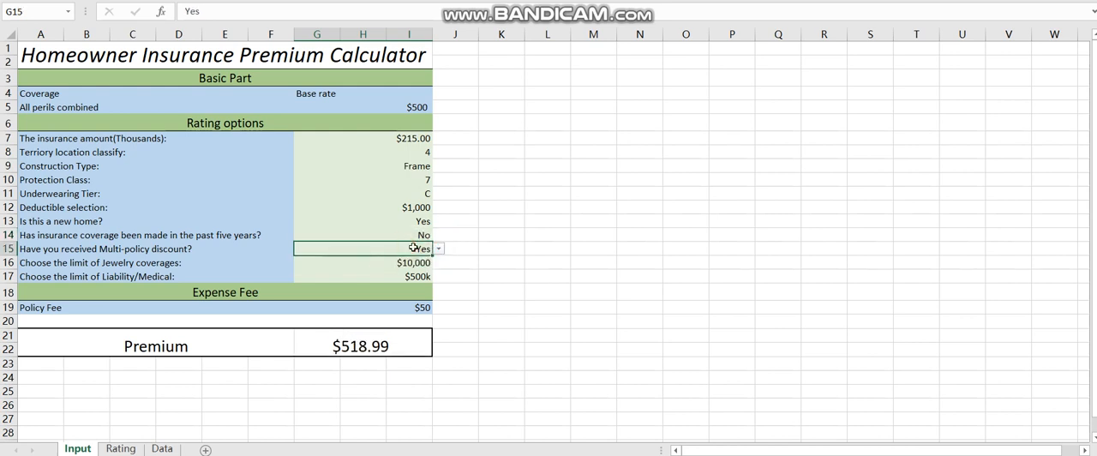
{"action": "left_click", "coordinate": [439, 249]}
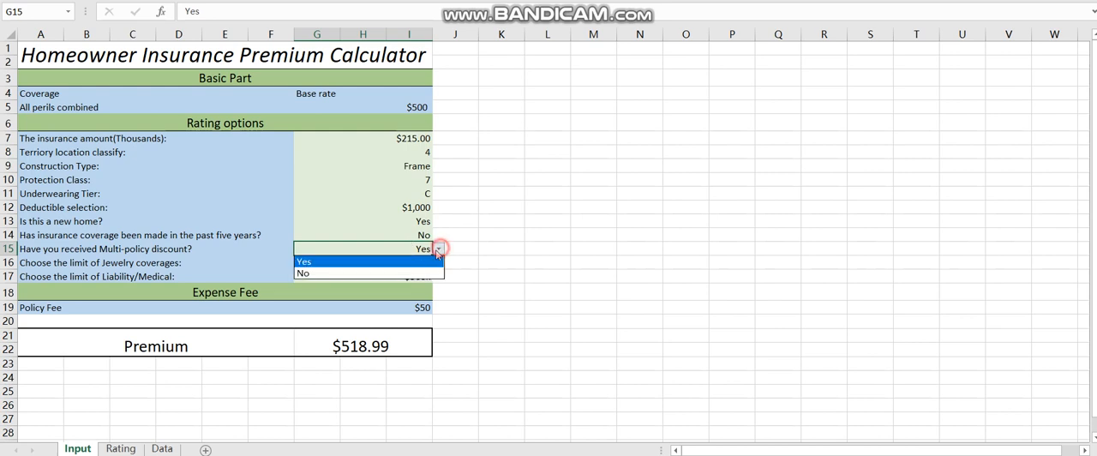
{"action": "left_click", "coordinate": [303, 273]}
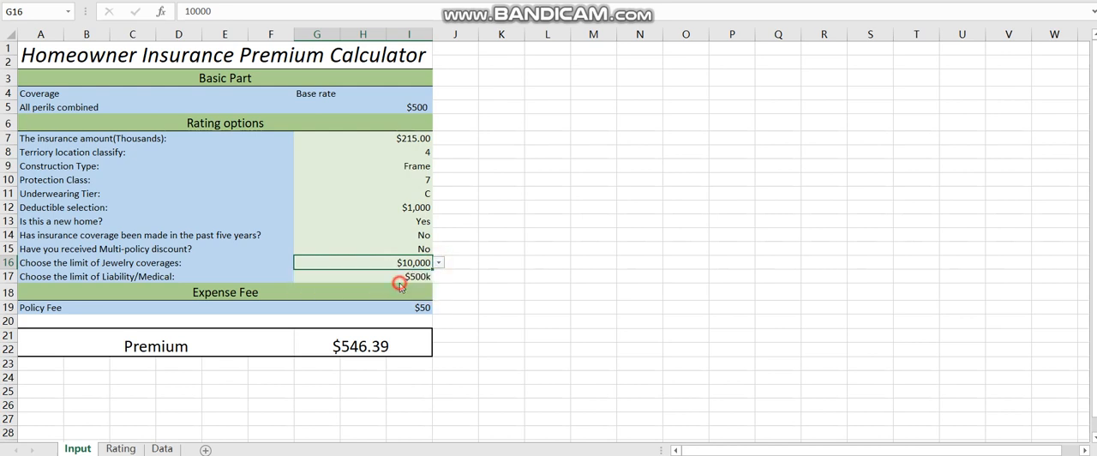
{"action": "left_click", "coordinate": [418, 263]}
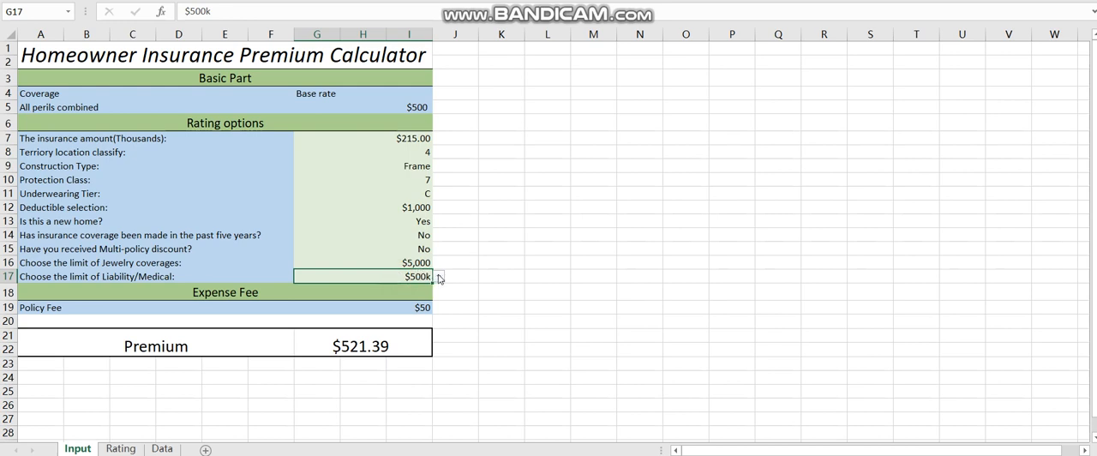
{"action": "left_click", "coordinate": [438, 276]}
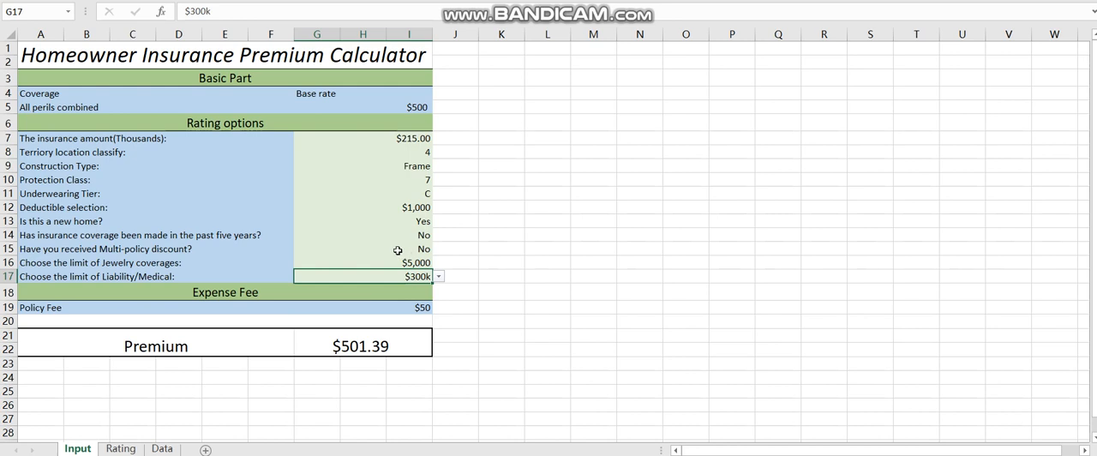
{"action": "mouse_move", "coordinate": [385, 374]}
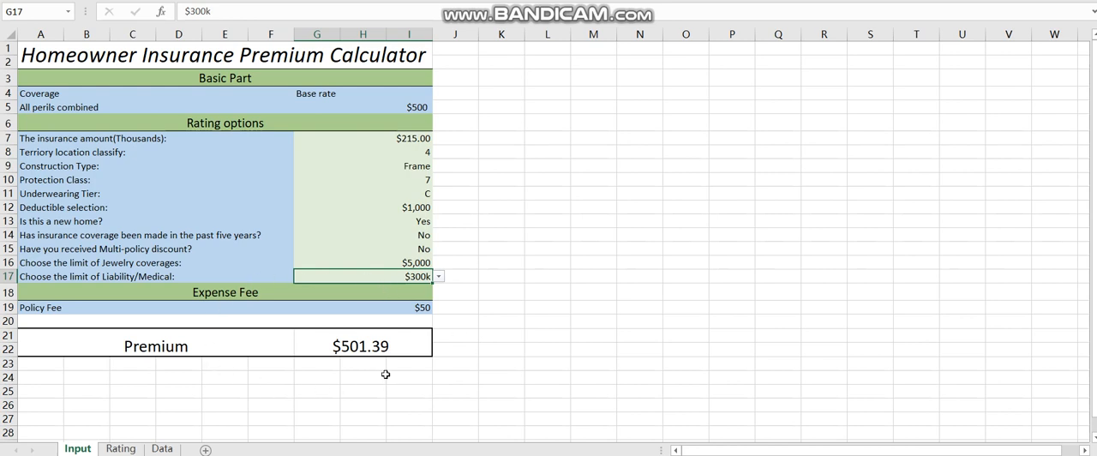
{"action": "mouse_move", "coordinate": [412, 378]}
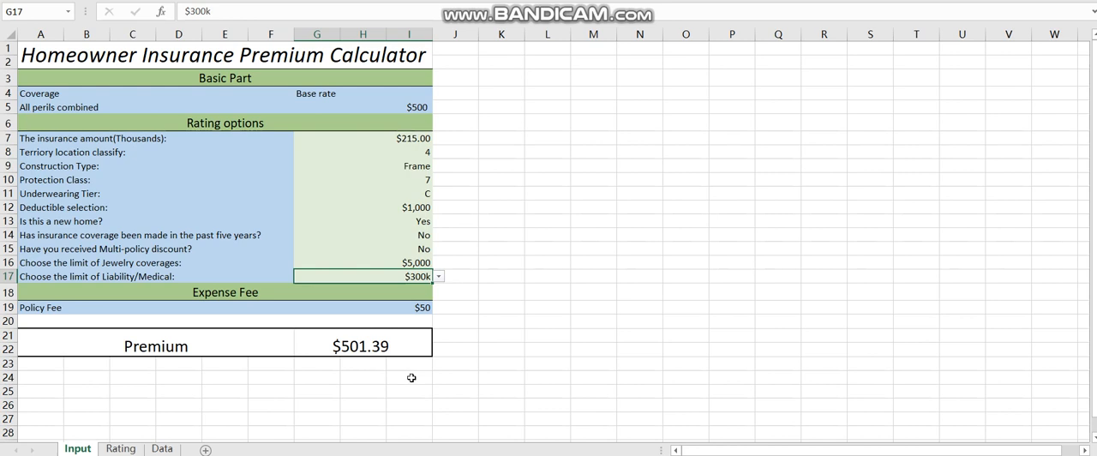
{"action": "mouse_move", "coordinate": [202, 110]}
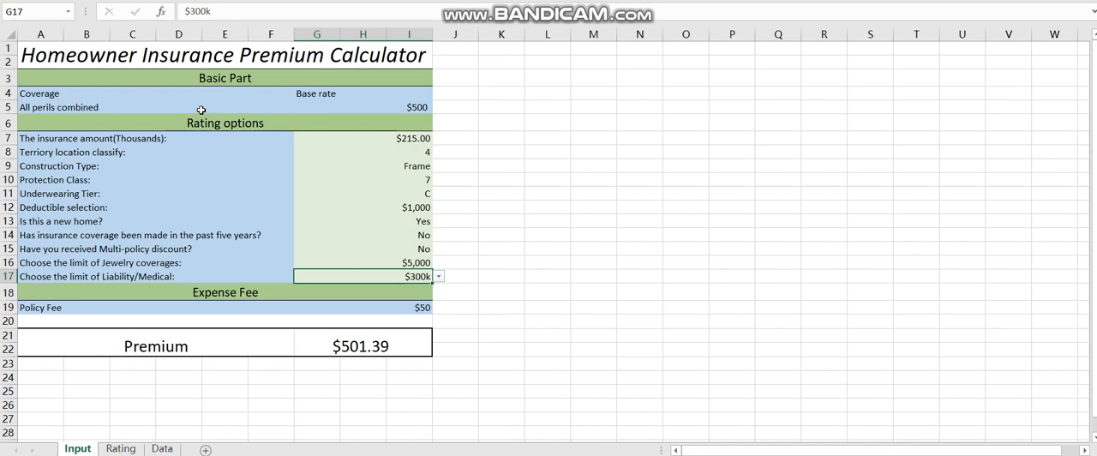
{"action": "mouse_move", "coordinate": [140, 165]}
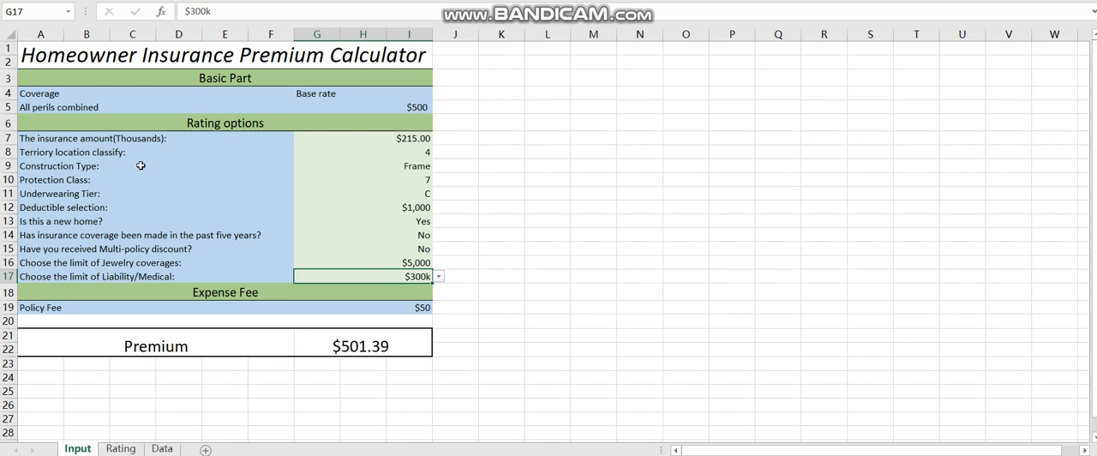
{"action": "mouse_move", "coordinate": [275, 231]}
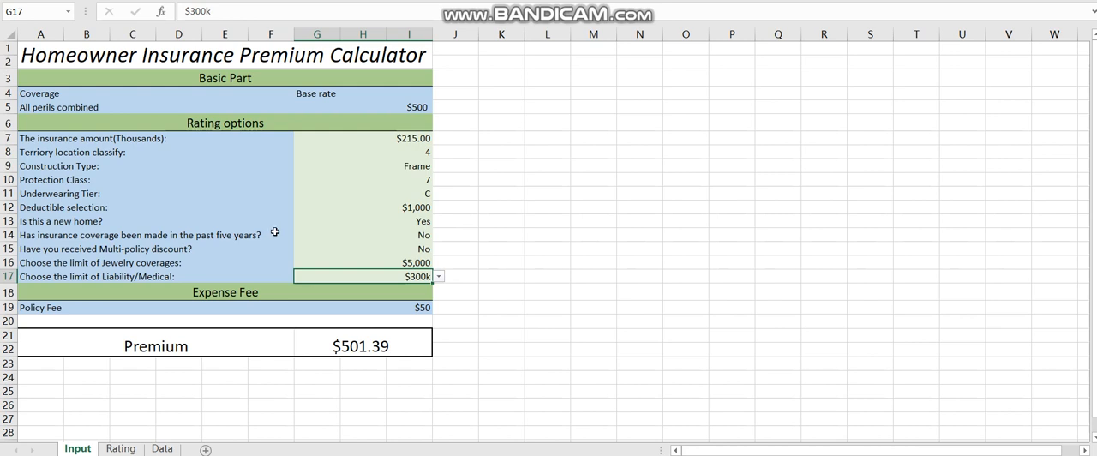
{"action": "mouse_move", "coordinate": [325, 248]}
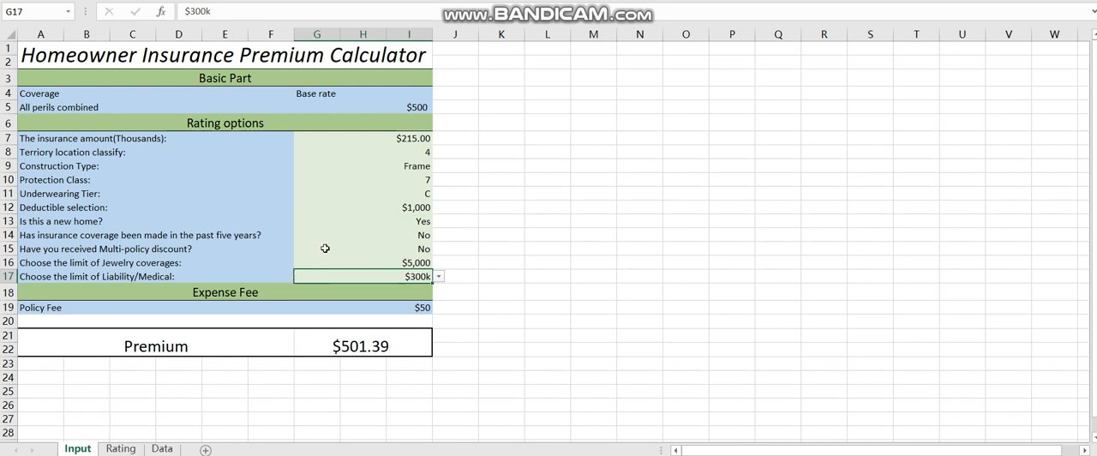